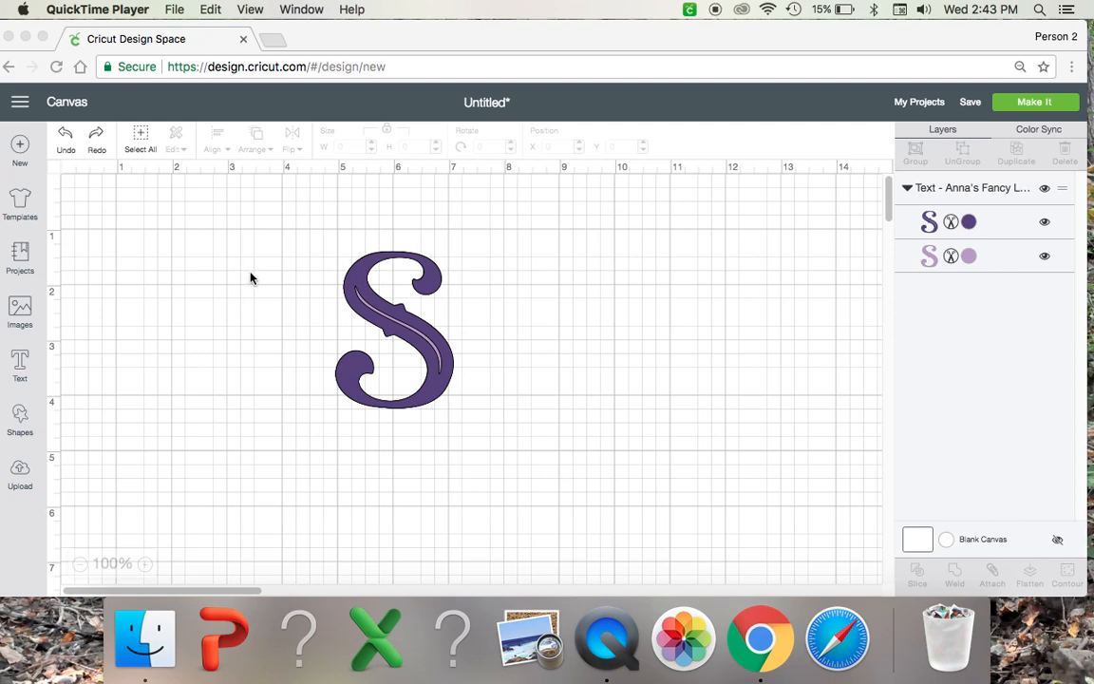
pyautogui.moveTo(246, 283)
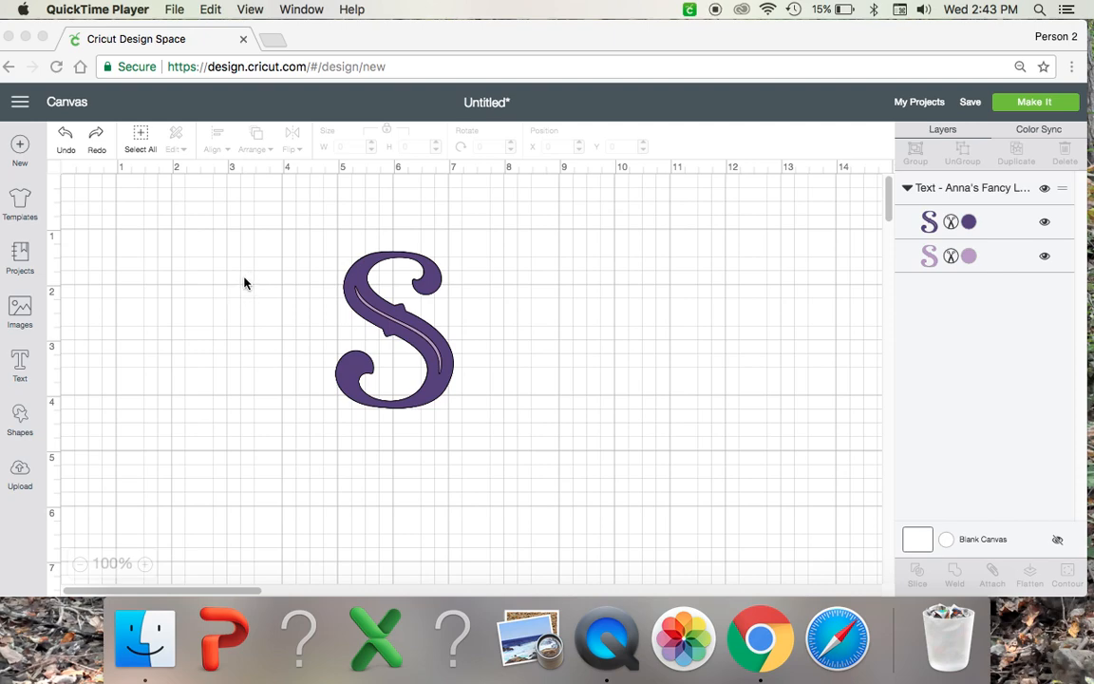
pyautogui.moveTo(241, 326)
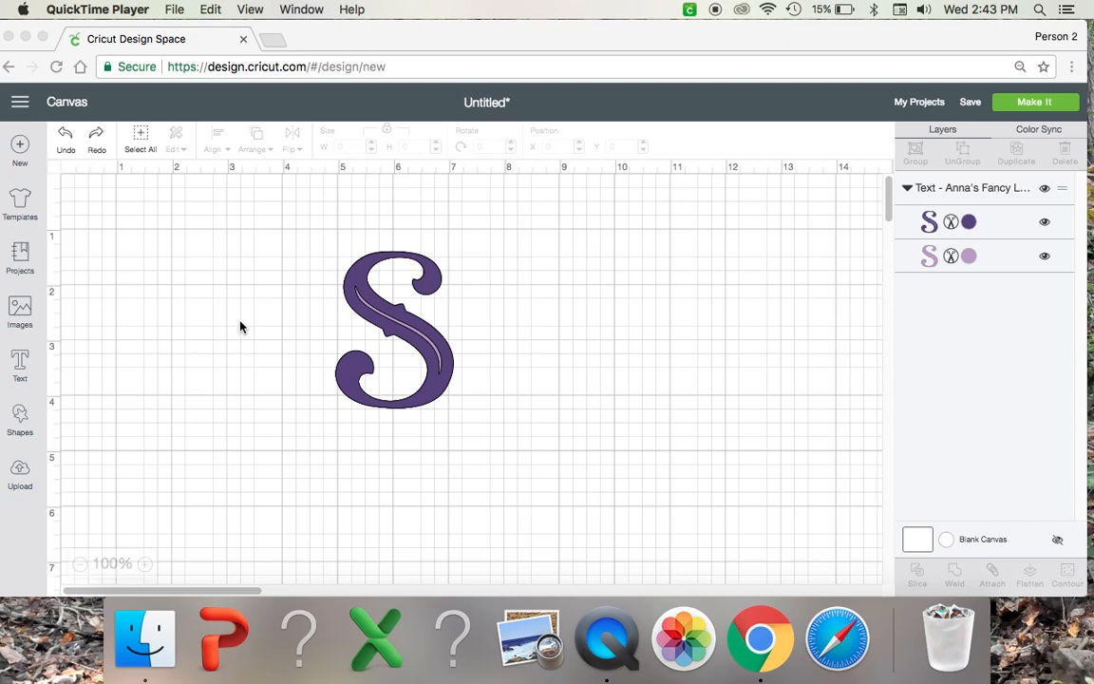
pyautogui.moveTo(219, 320)
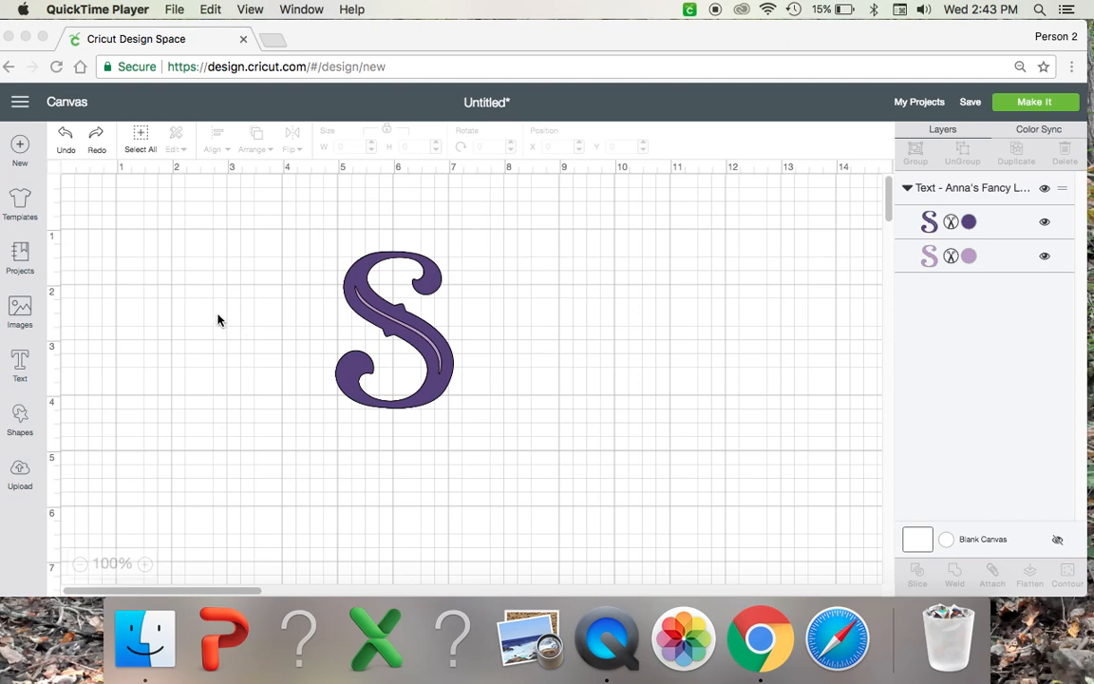
pyautogui.moveTo(211, 314)
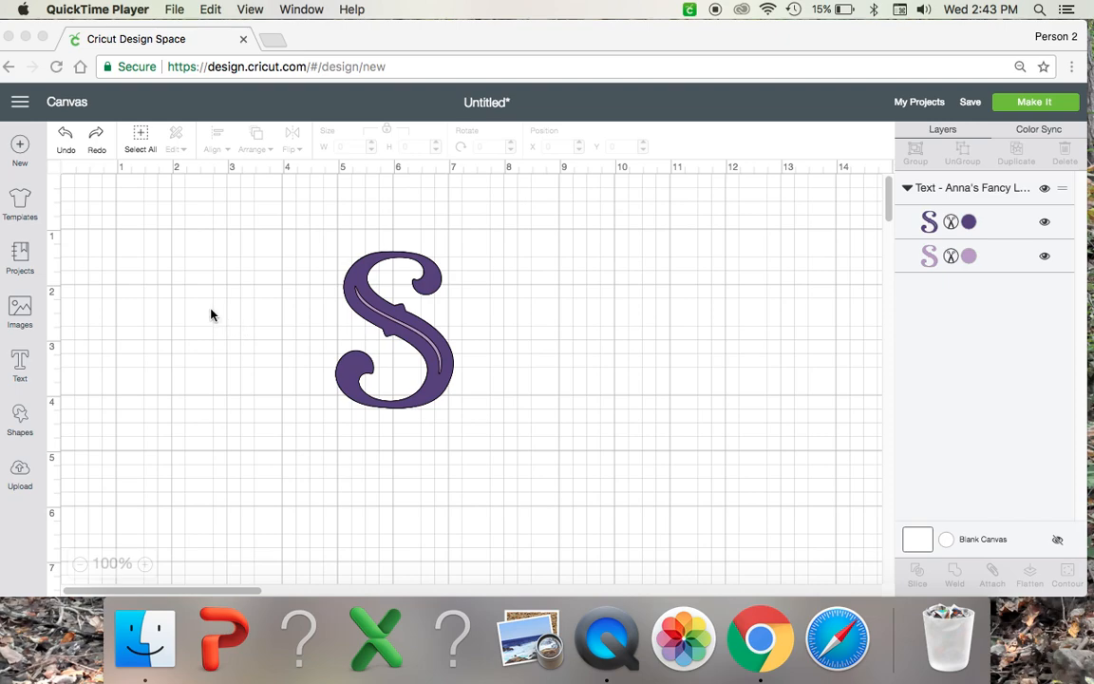
pyautogui.moveTo(217, 302)
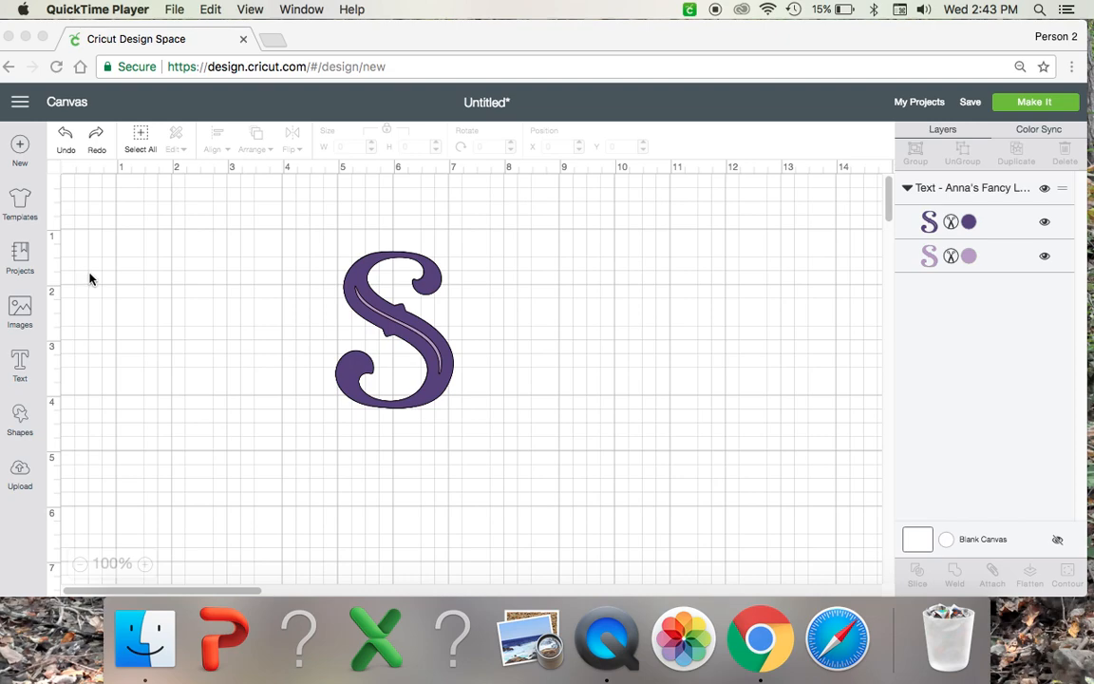
pyautogui.moveTo(80, 272)
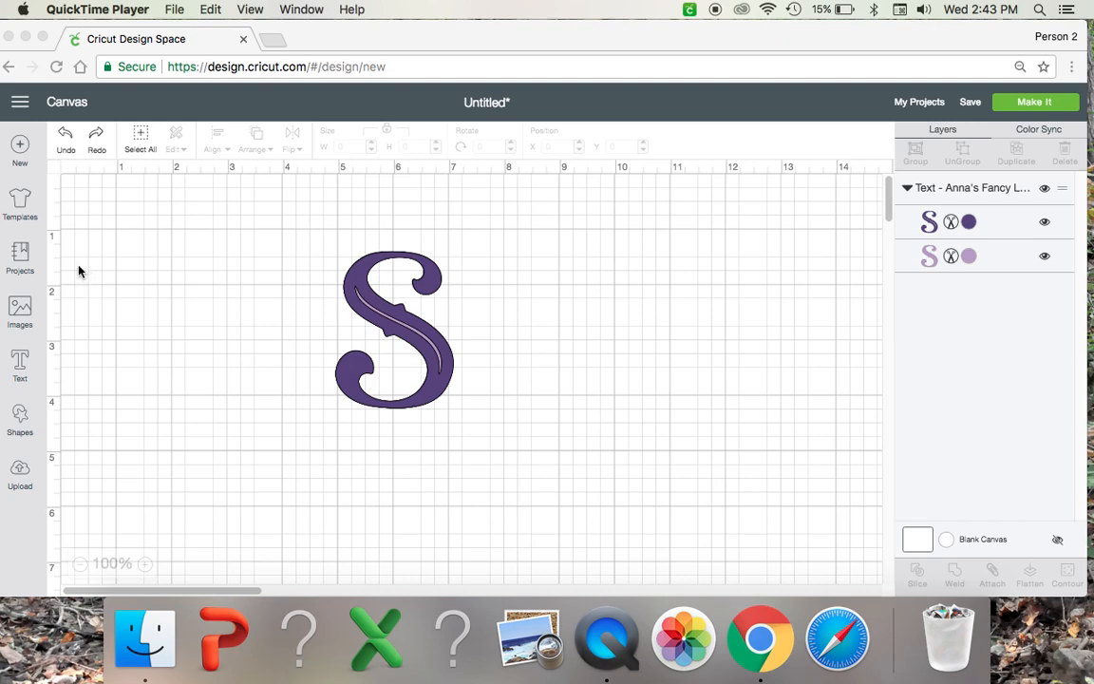
pyautogui.moveTo(19, 380)
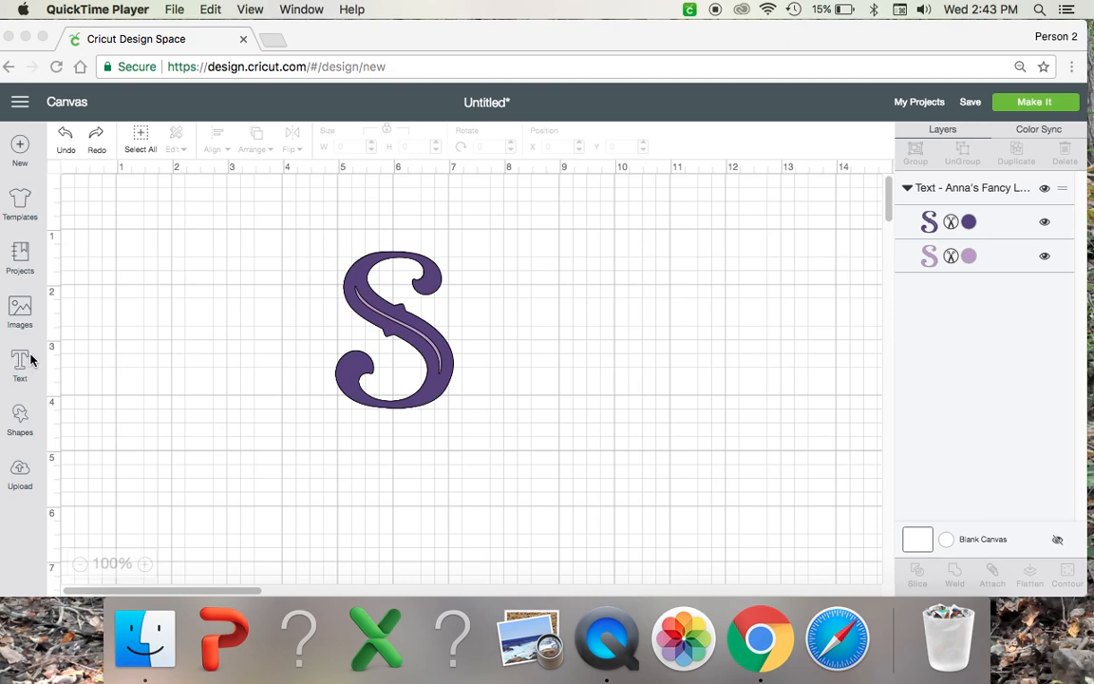
pyautogui.moveTo(375, 318)
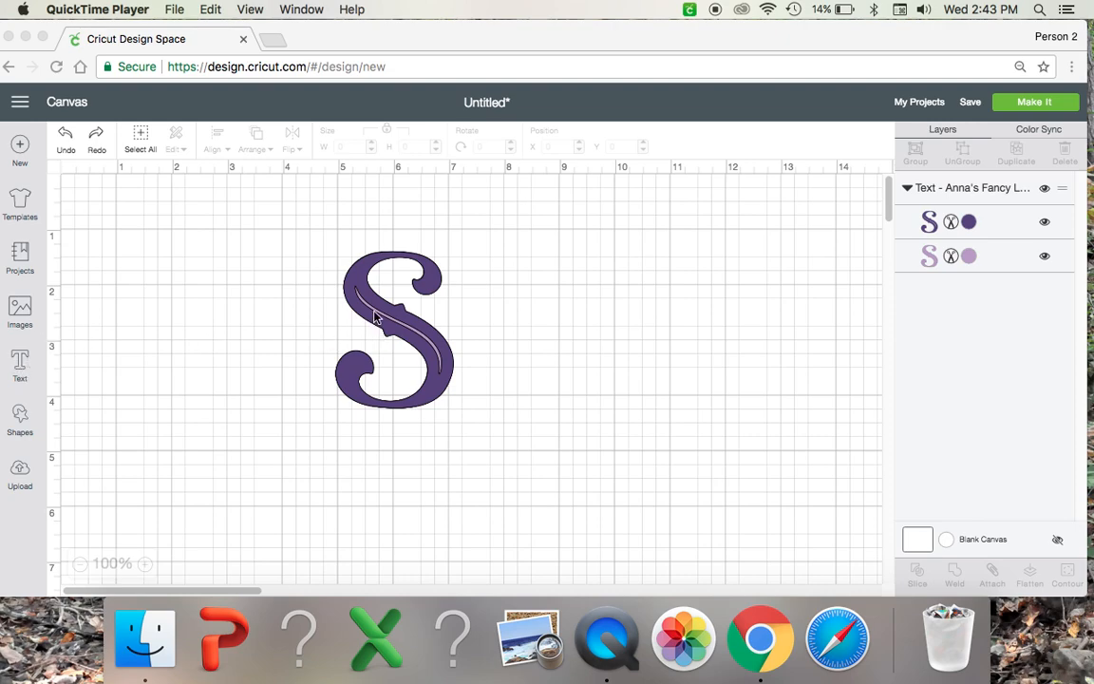
# Select the decorative S and enlarge it to about 3.27 by 4.35 inches.
pyautogui.click(392, 328)
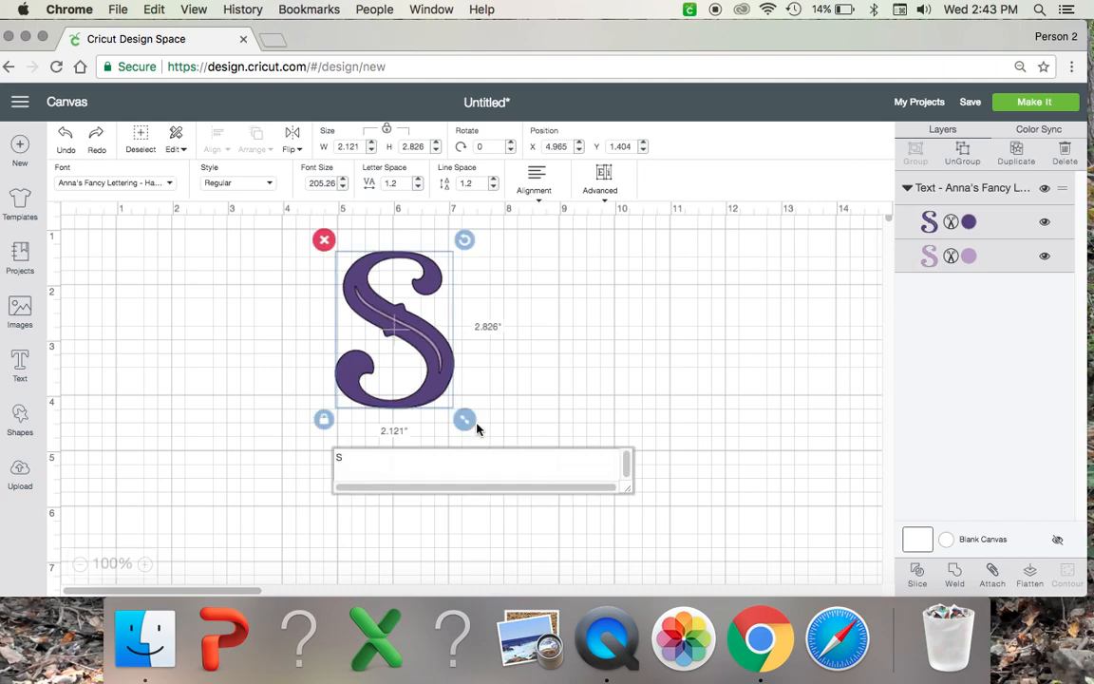
pyautogui.moveTo(464, 418); pyautogui.dragTo(518, 490)
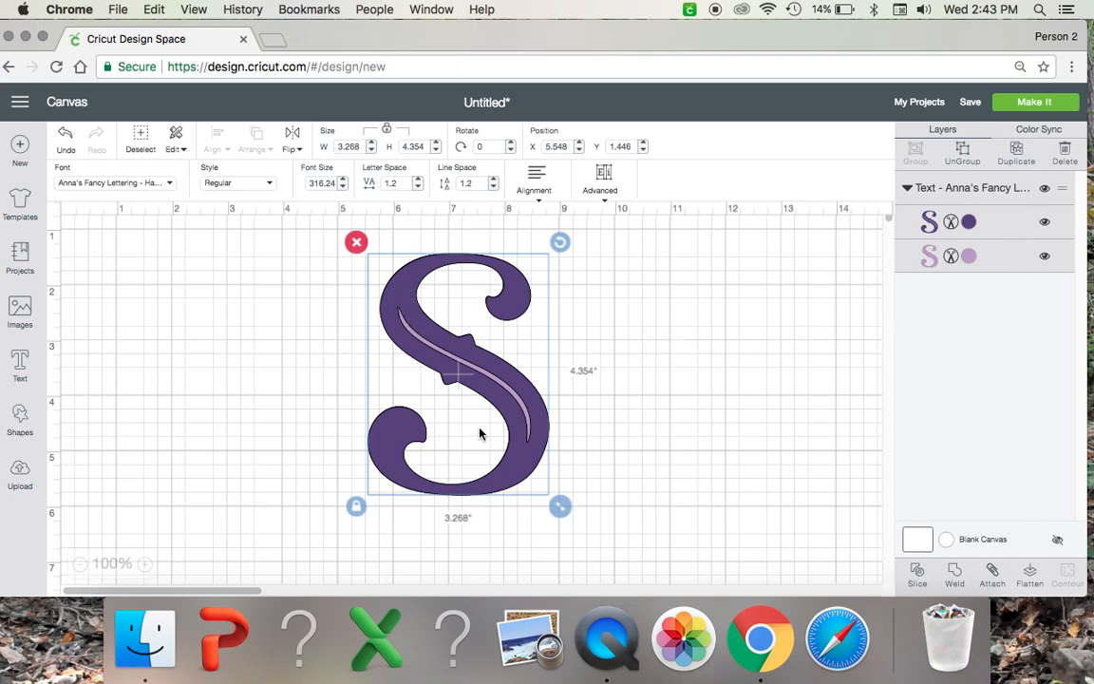
pyautogui.moveTo(502, 436)
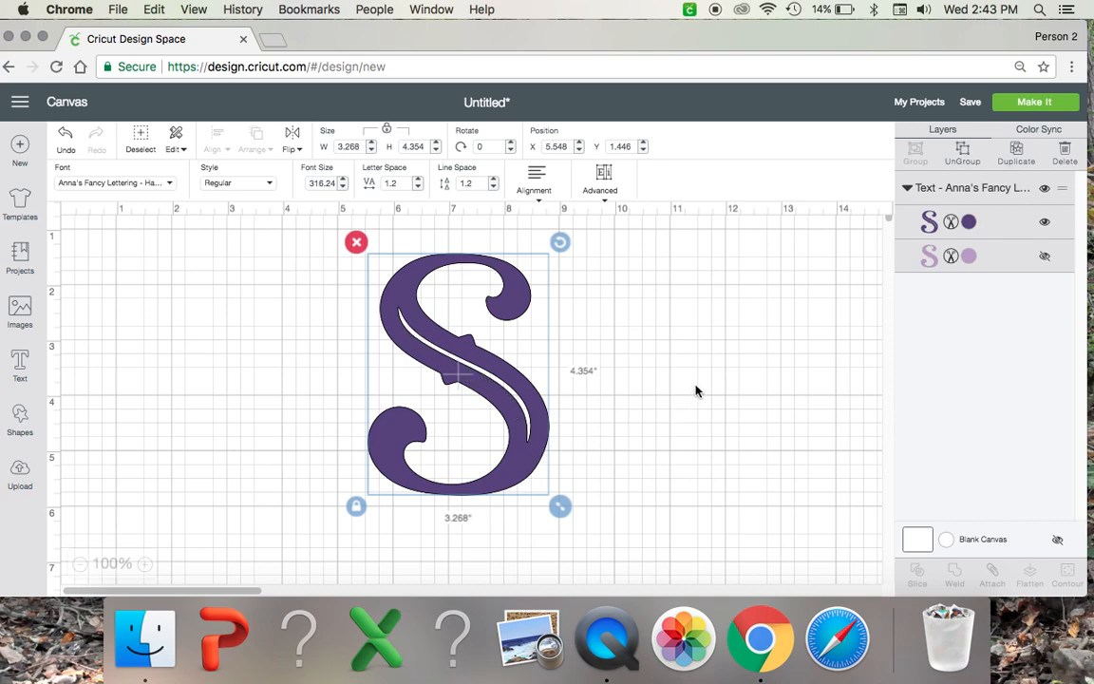
pyautogui.moveTo(988, 221)
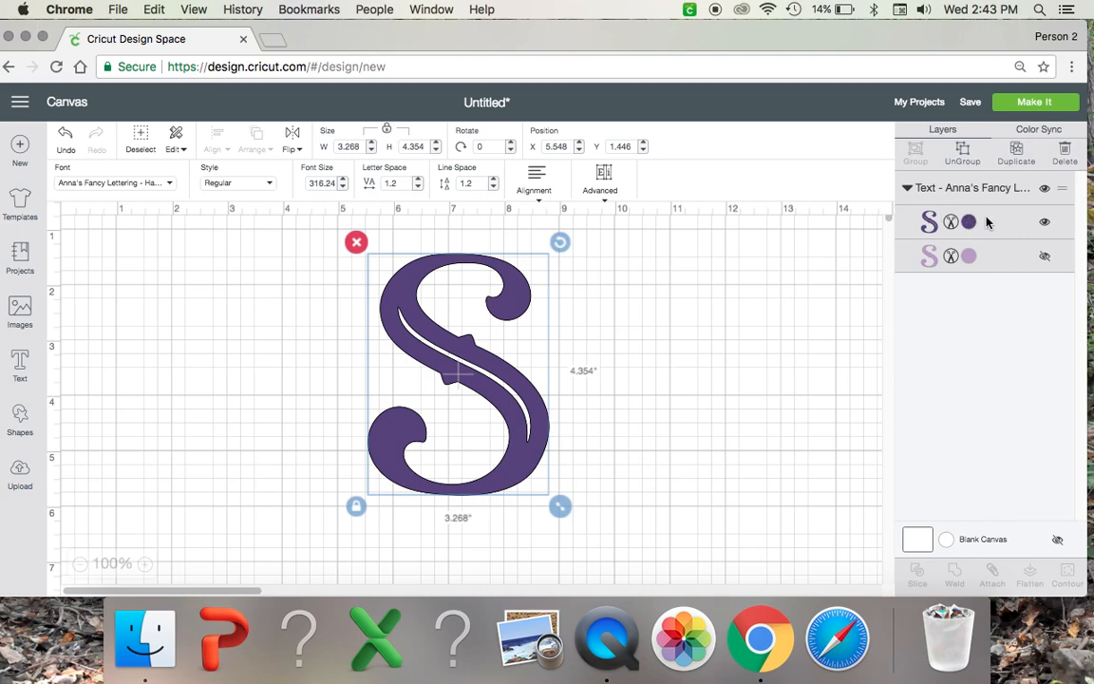
# Add a square and stretch it into a 3.7 by 1.2 inch bar across the S.
pyautogui.click(315, 272)
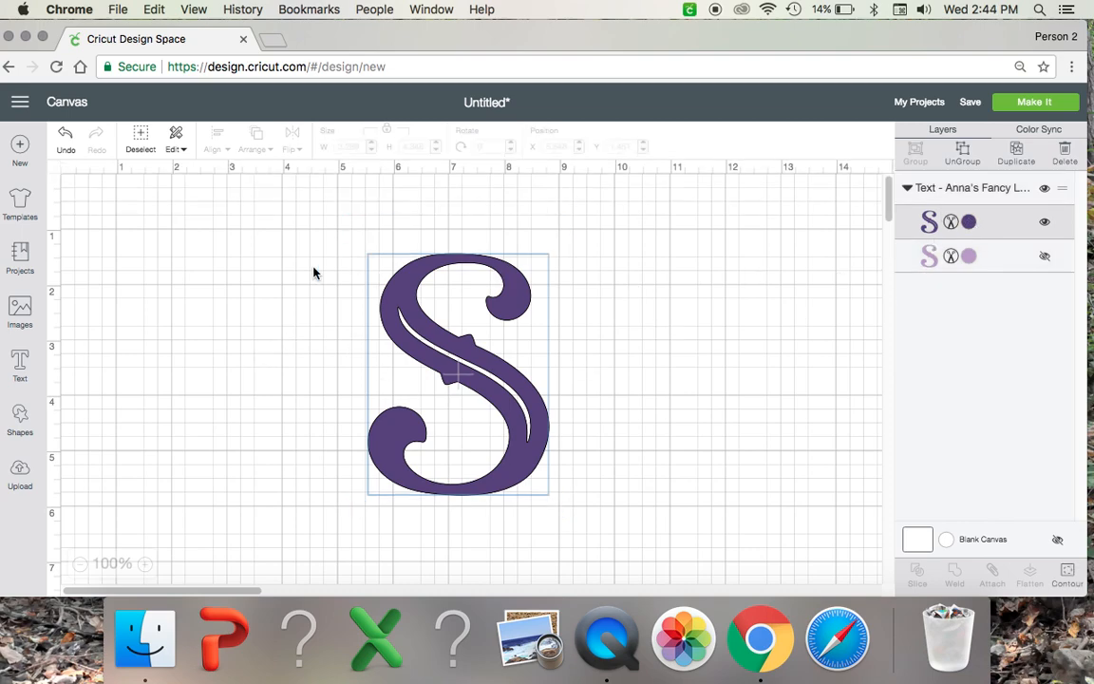
pyautogui.moveTo(93, 309)
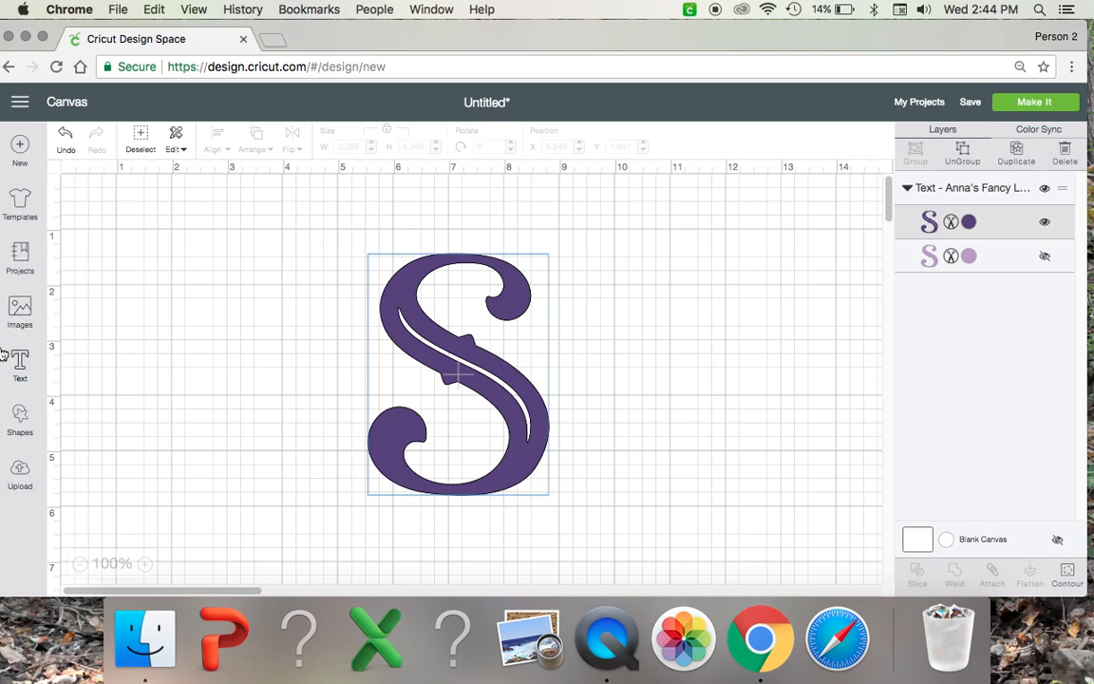
pyautogui.moveTo(20, 418)
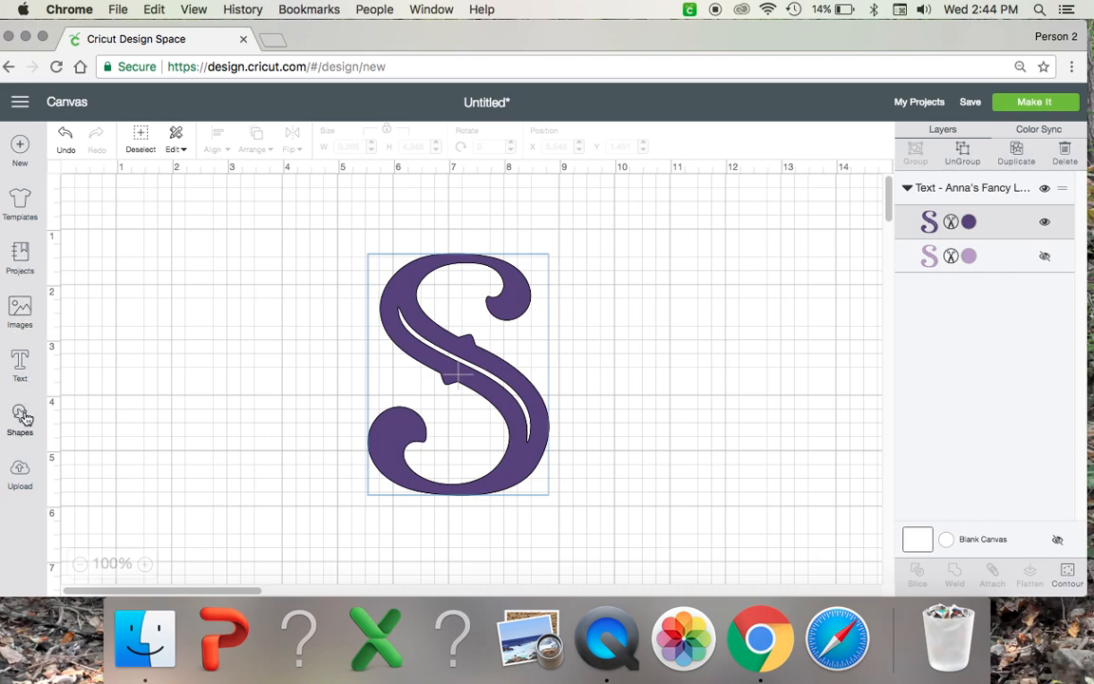
pyautogui.click(20, 418)
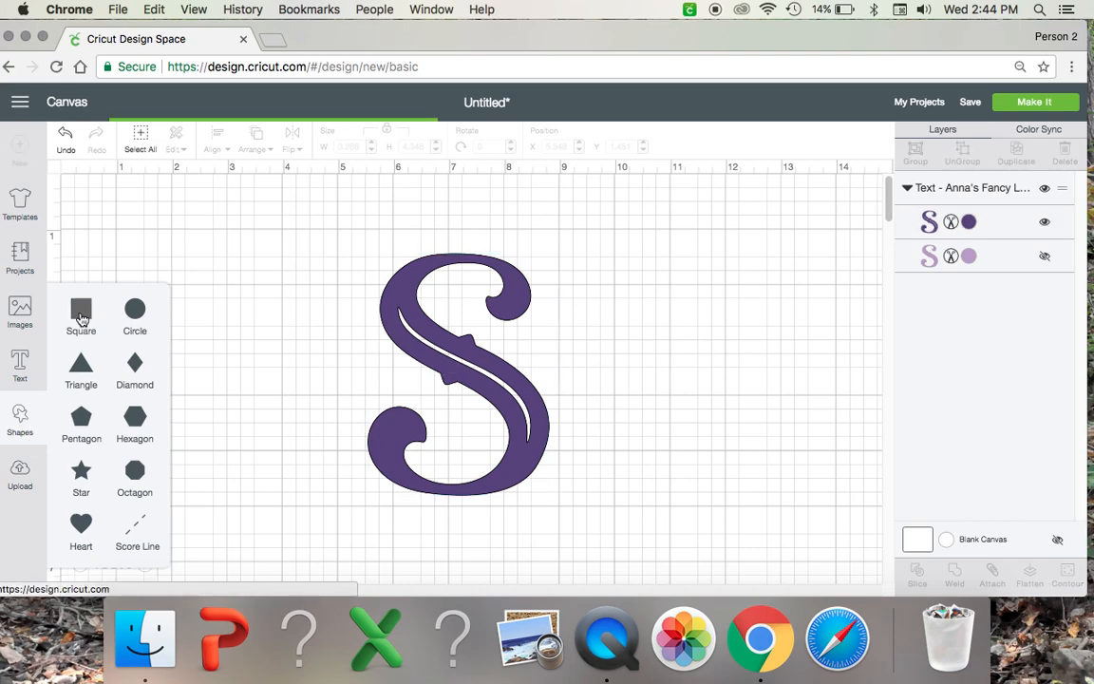
pyautogui.click(81, 315)
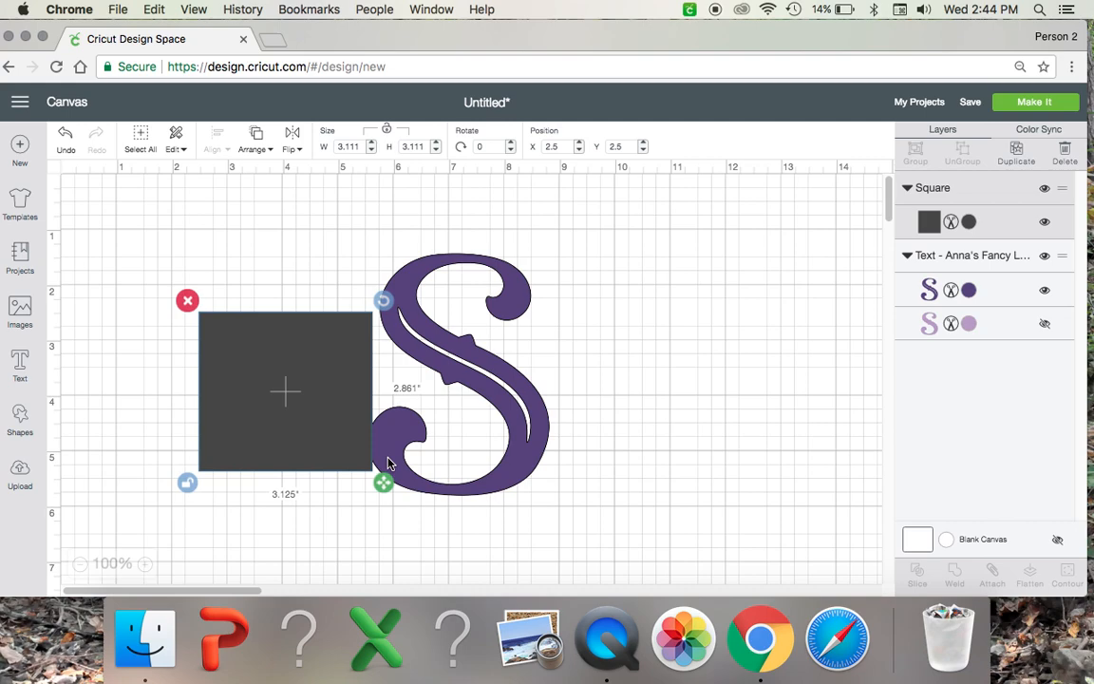
pyautogui.moveTo(384, 481); pyautogui.dragTo(411, 403)
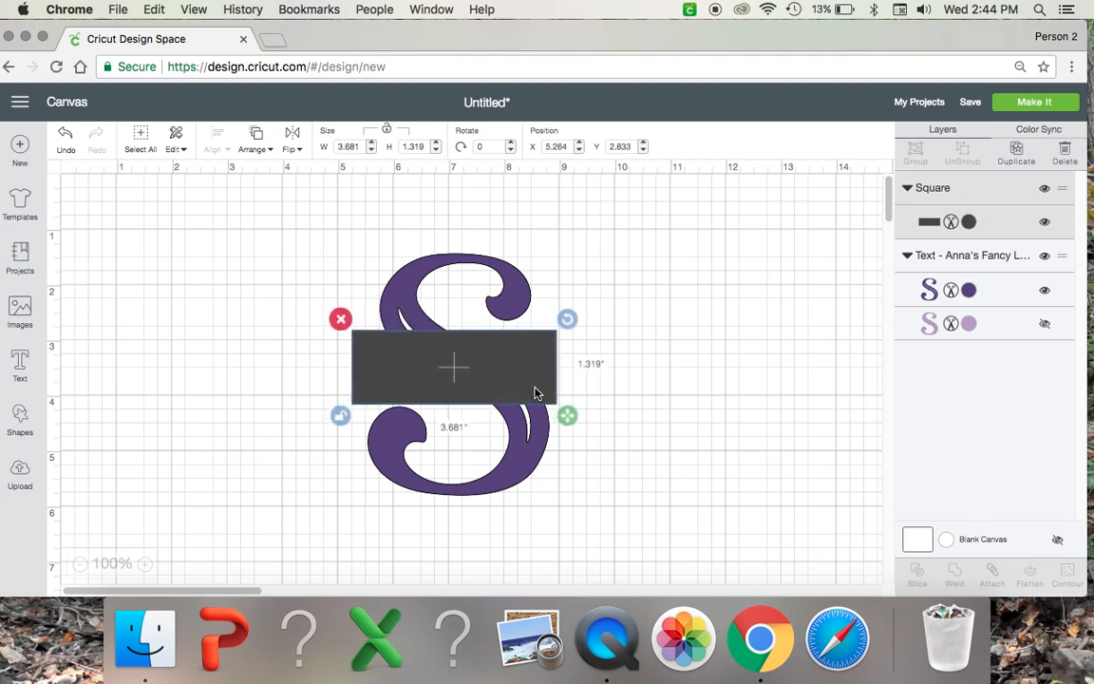
pyautogui.moveTo(567, 415); pyautogui.dragTo(569, 410)
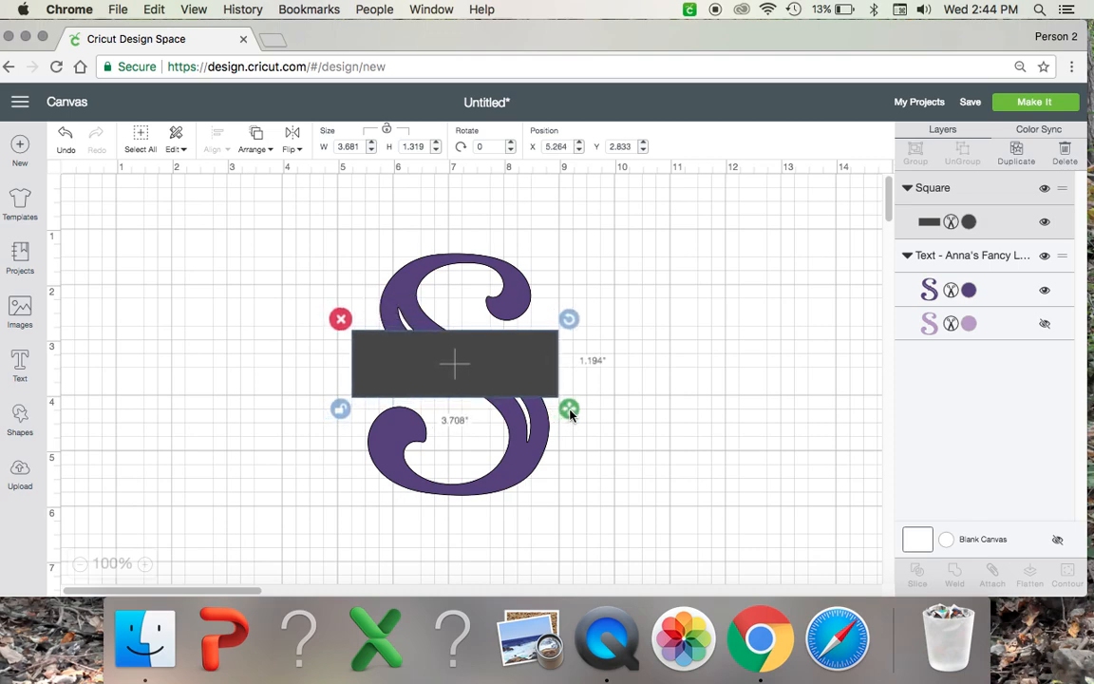
pyautogui.moveTo(569, 414); pyautogui.dragTo(572, 407)
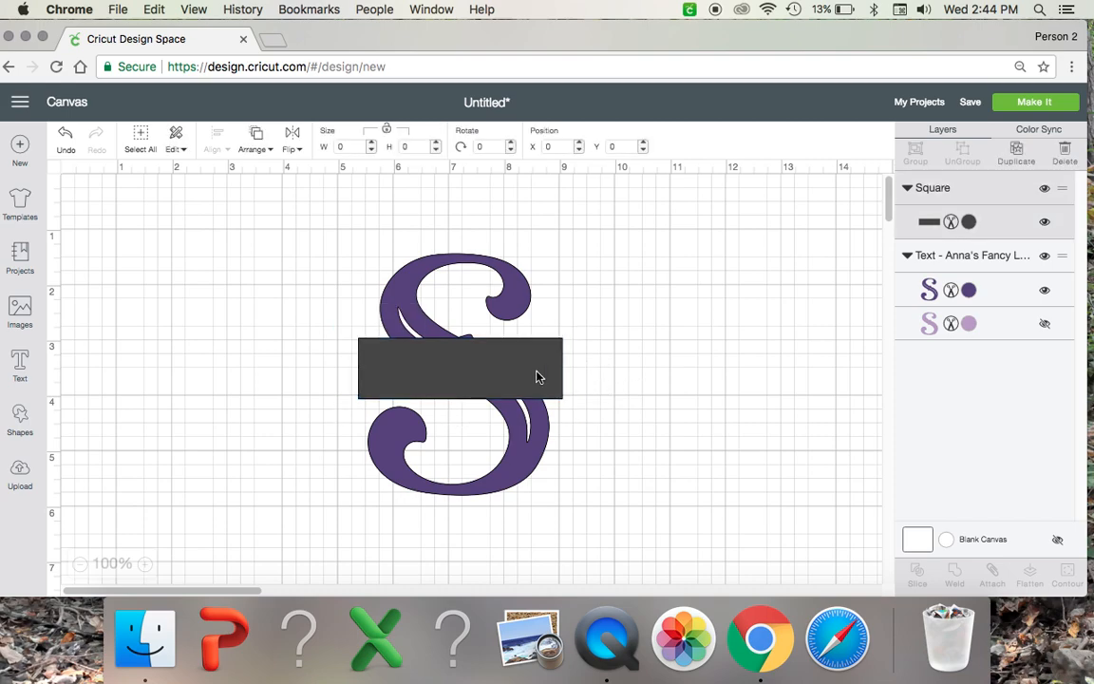
# Select the dark bar lying across the middle of the S.
pyautogui.click(461, 368)
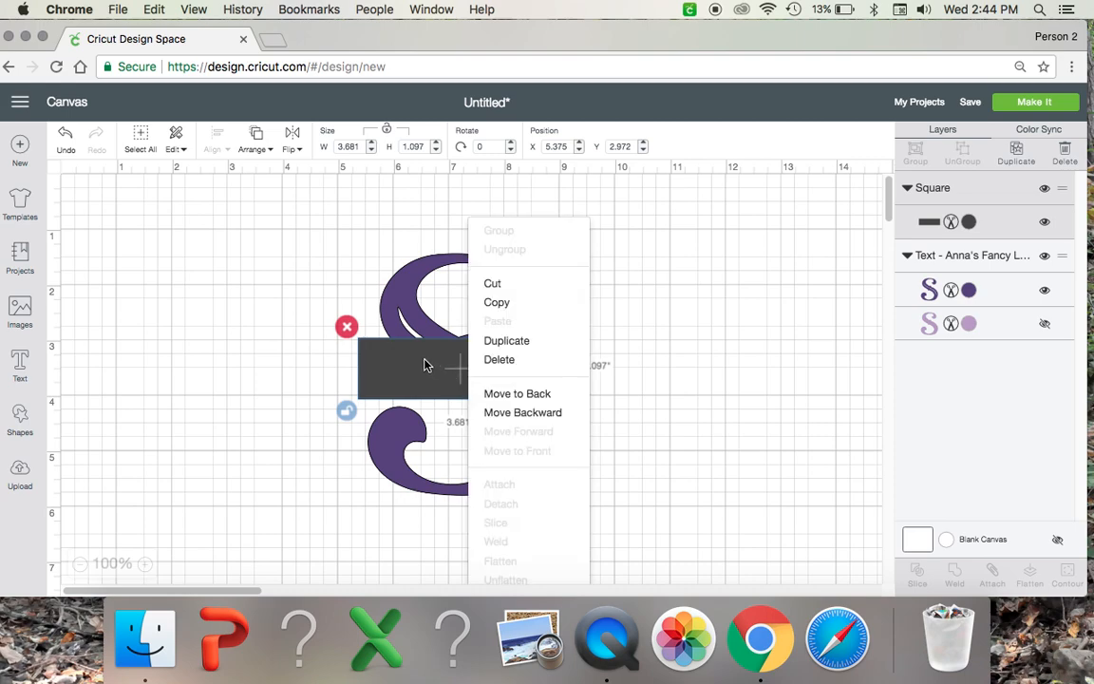
pyautogui.moveTo(478, 407)
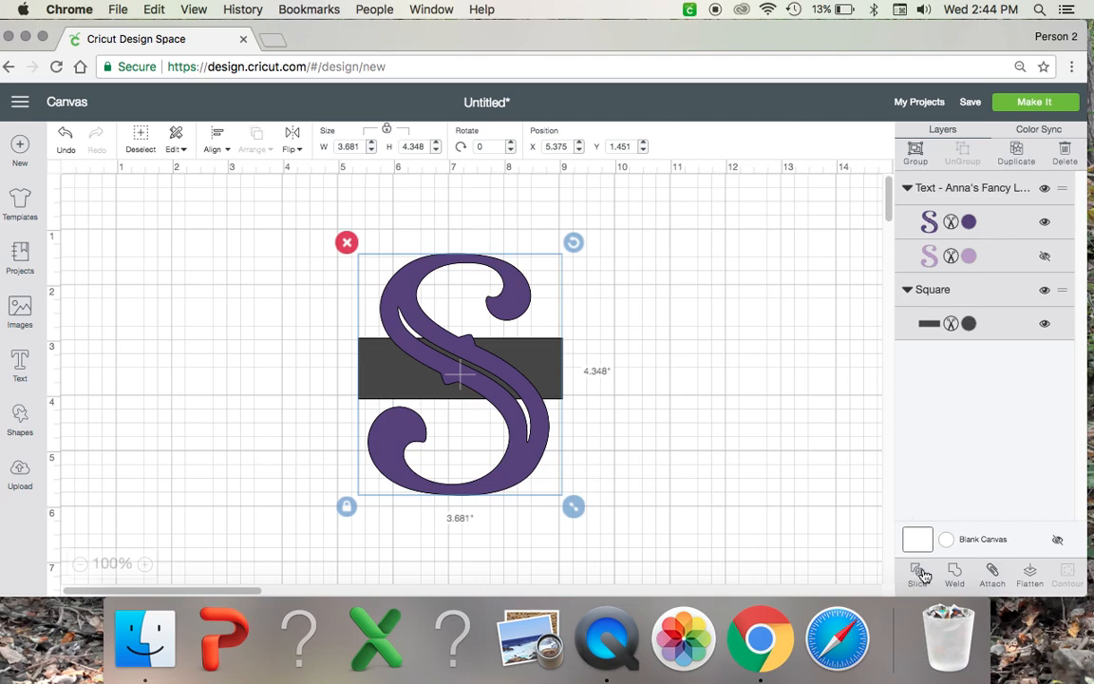
# Slice the S with the bar, drag the leftover pieces away, and add a text box.
pyautogui.click(919, 574)
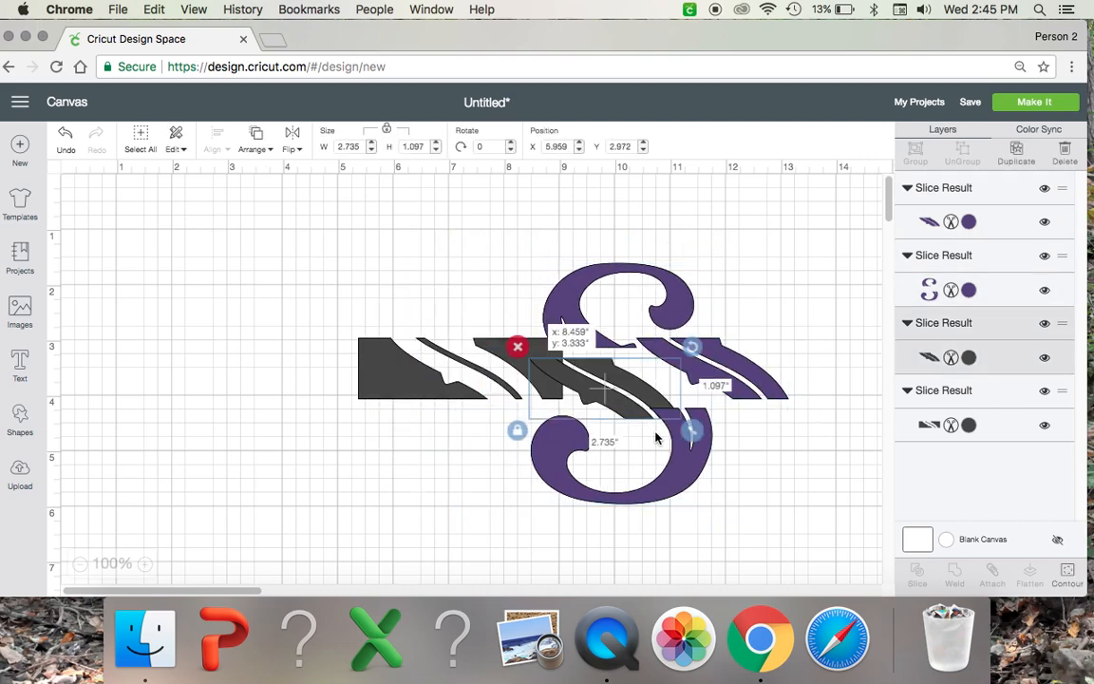
pyautogui.moveTo(617, 390); pyautogui.dragTo(389, 341)
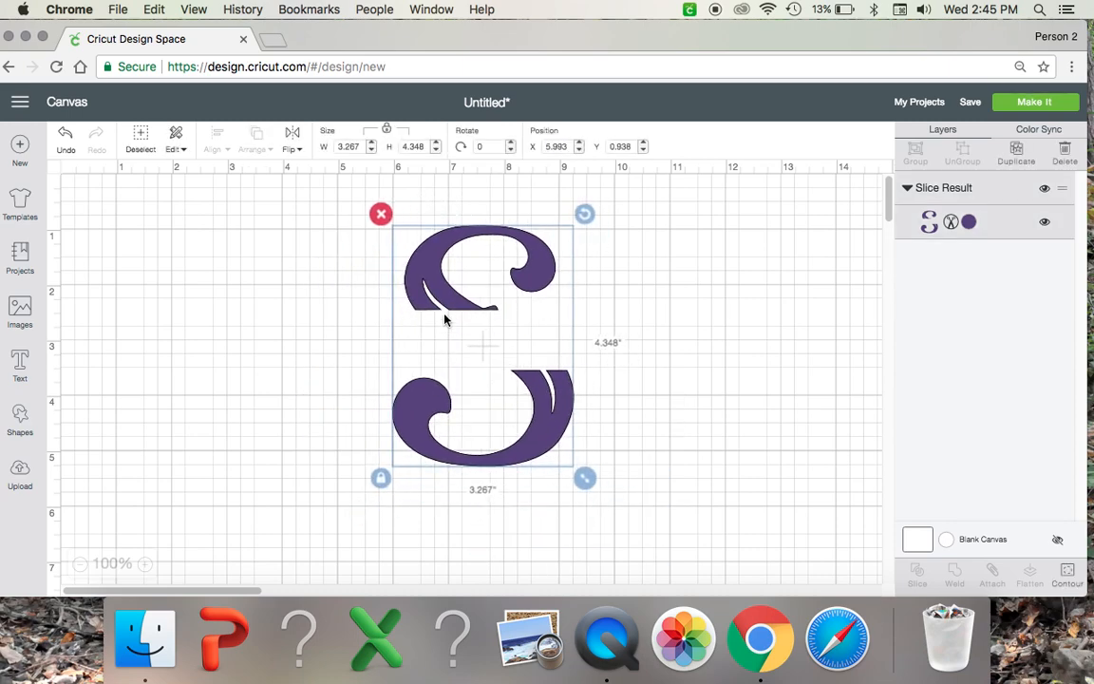
pyautogui.click(19, 366)
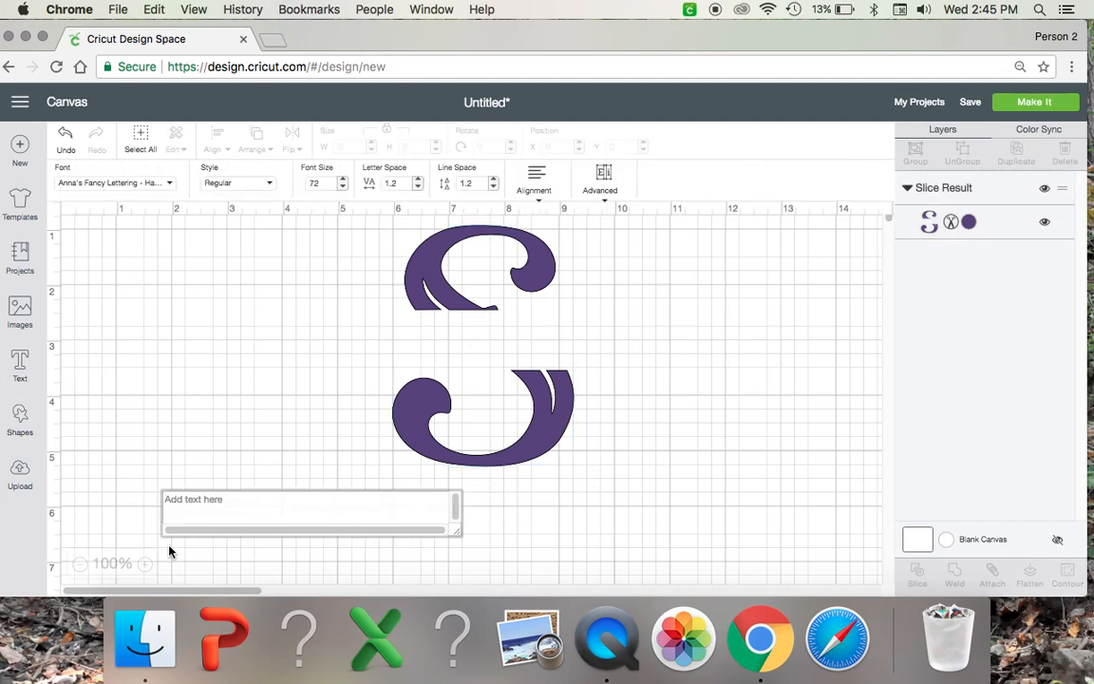
# Type the name SMITH and move it into the gap of the split S.
pyautogui.write('SMITH')
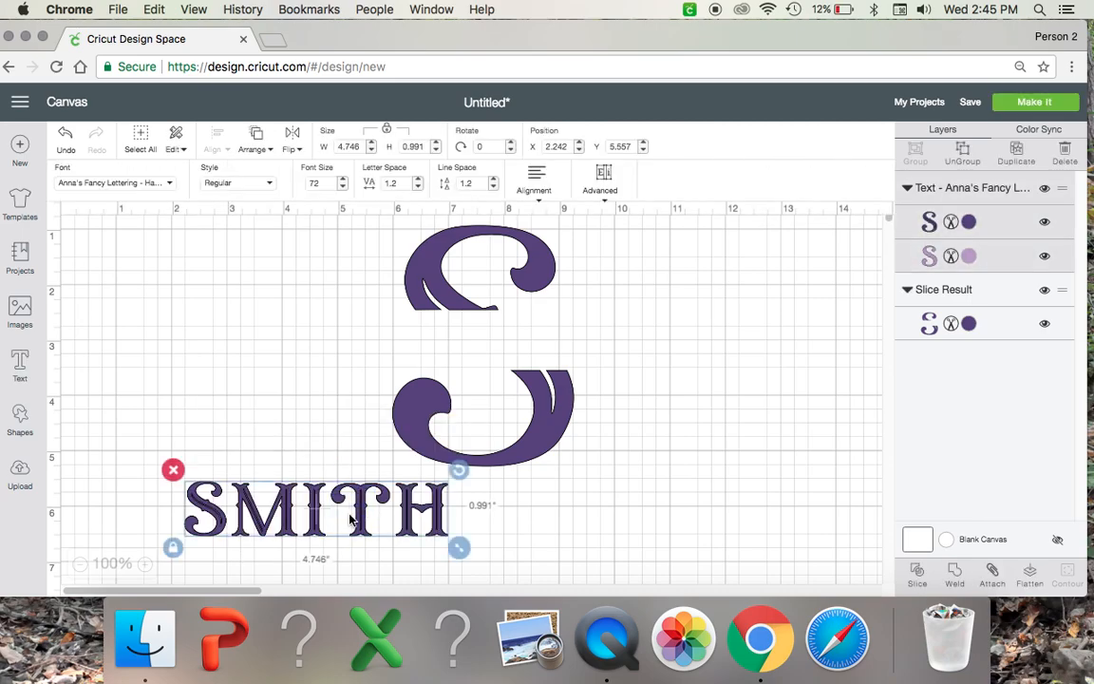
pyautogui.moveTo(313, 513); pyautogui.dragTo(484, 337)
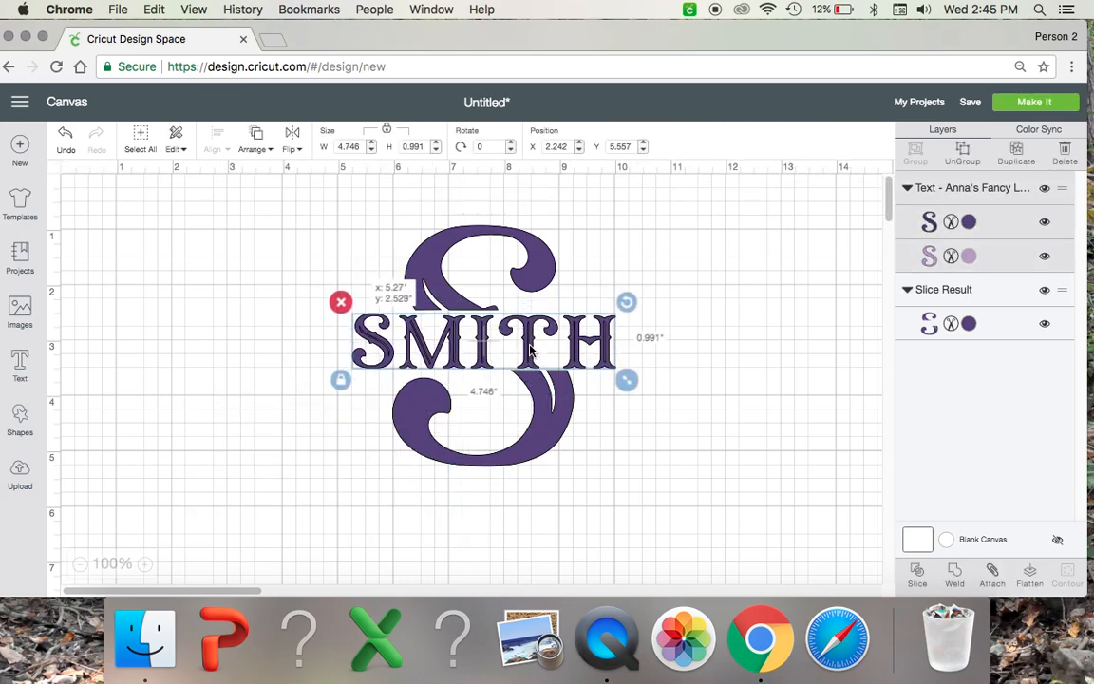